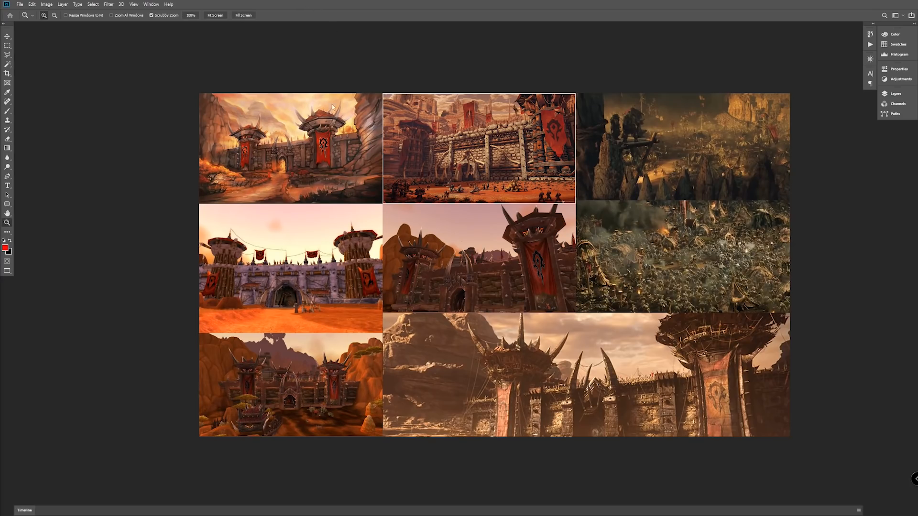
pyautogui.moveTo(410, 100)
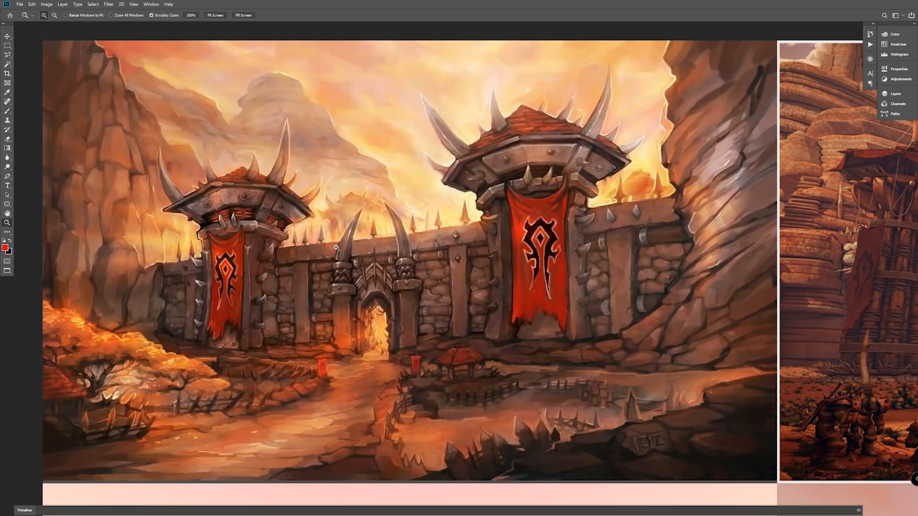
pyautogui.moveTo(336, 245)
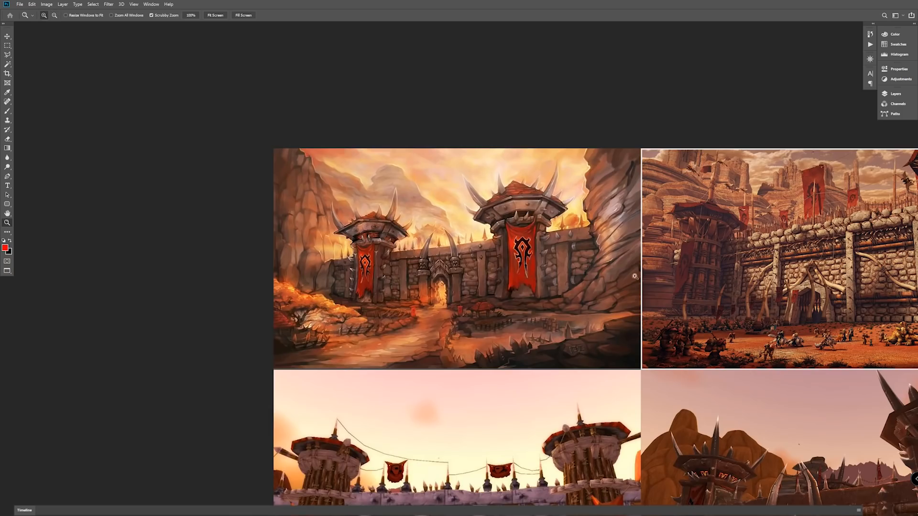
# Switch from Stylized_Realistic to the Tower_Progression document showing the grey tower blockout.
pyautogui.scroll(-3)
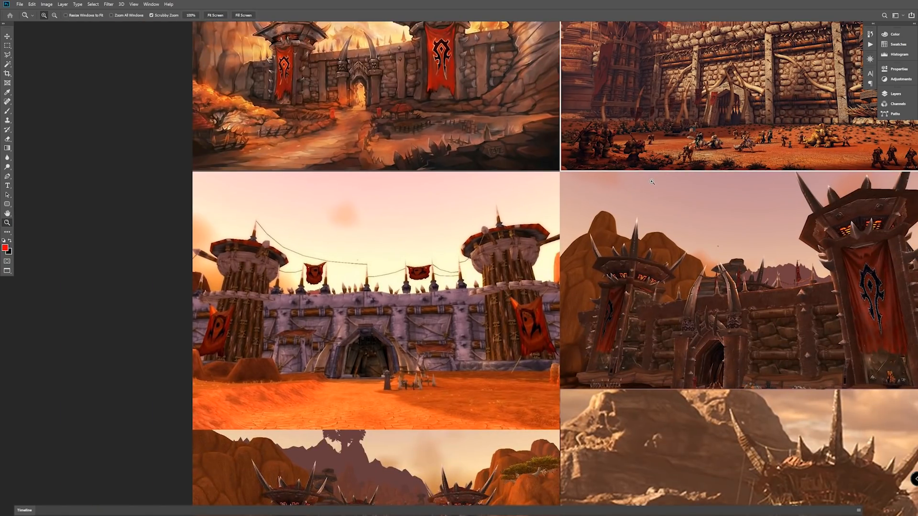
pyautogui.moveTo(510, 197)
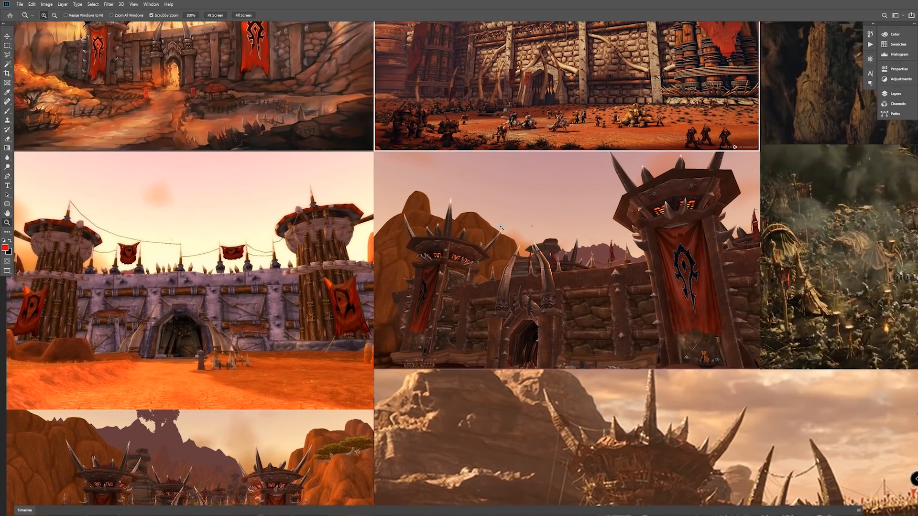
pyautogui.moveTo(436, 224)
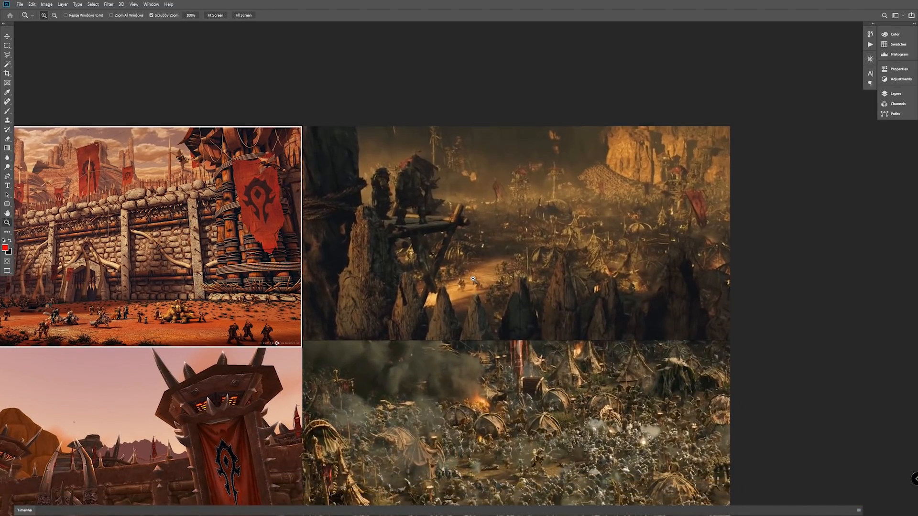
pyautogui.moveTo(470, 276)
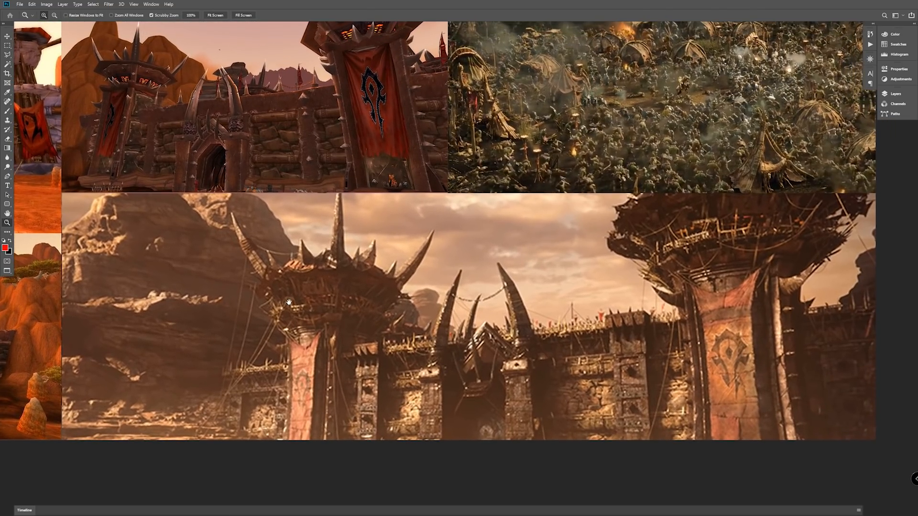
pyautogui.moveTo(266, 296)
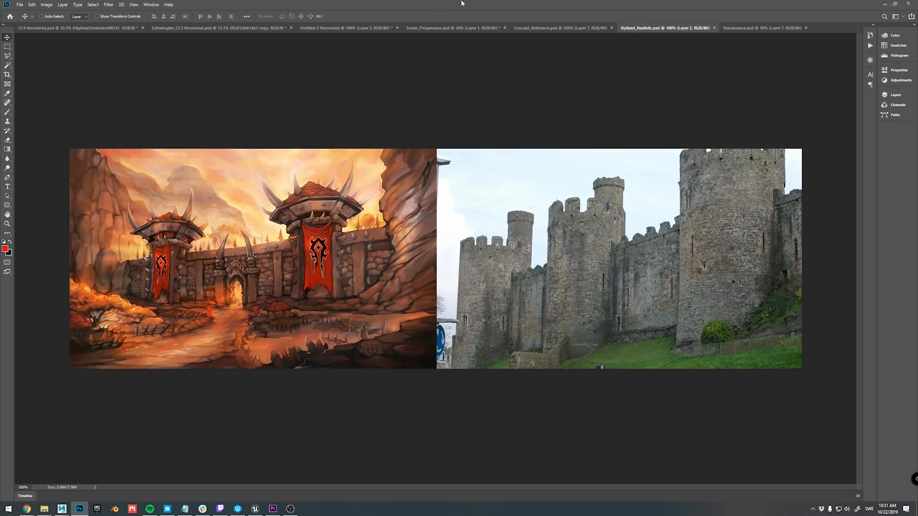
pyautogui.moveTo(437, 65)
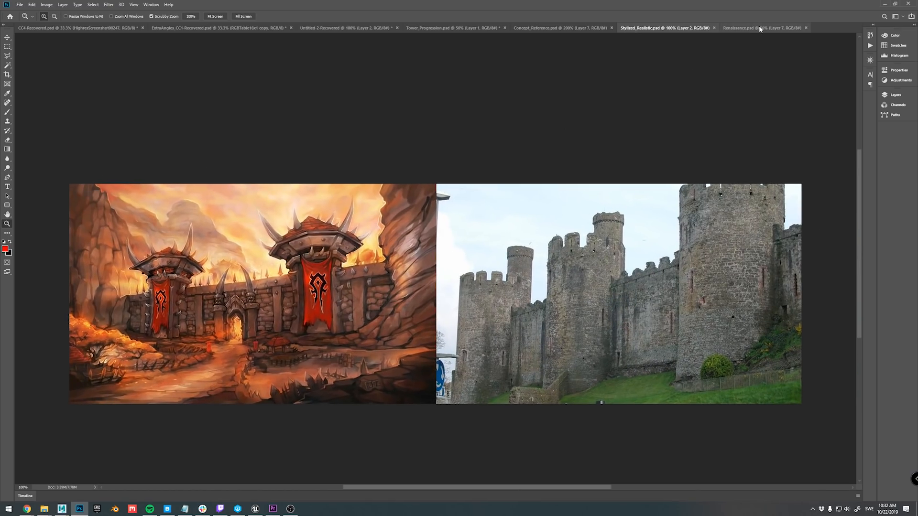
pyautogui.click(761, 28)
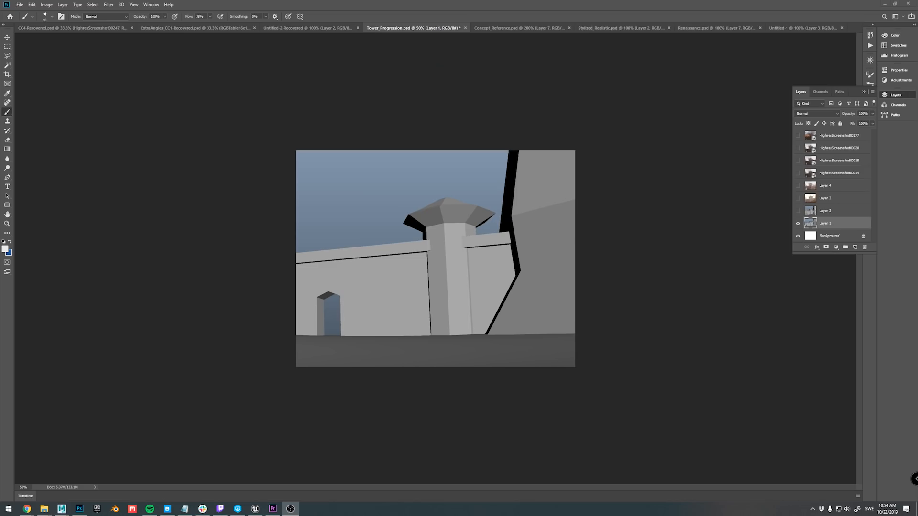
pyautogui.moveTo(686, 270)
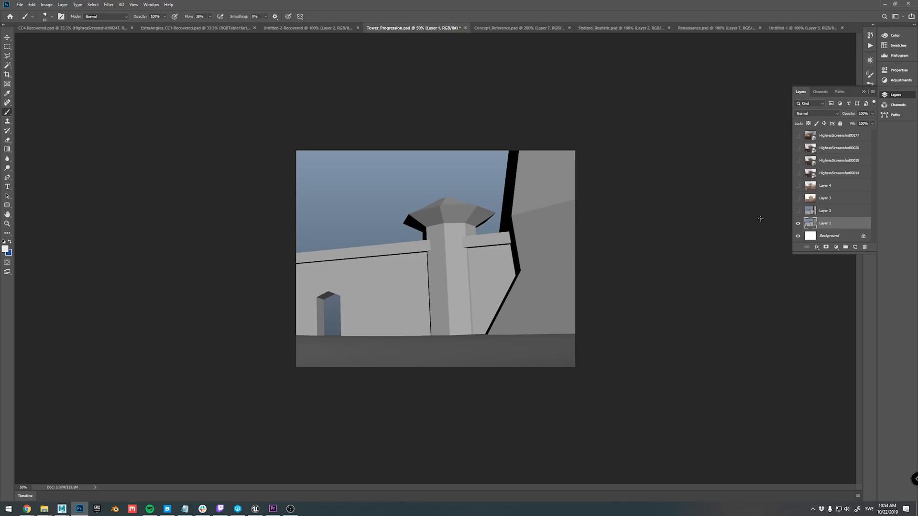
# Show the horned blockout stage, then the lit stage with textured rock.
pyautogui.click(797, 211)
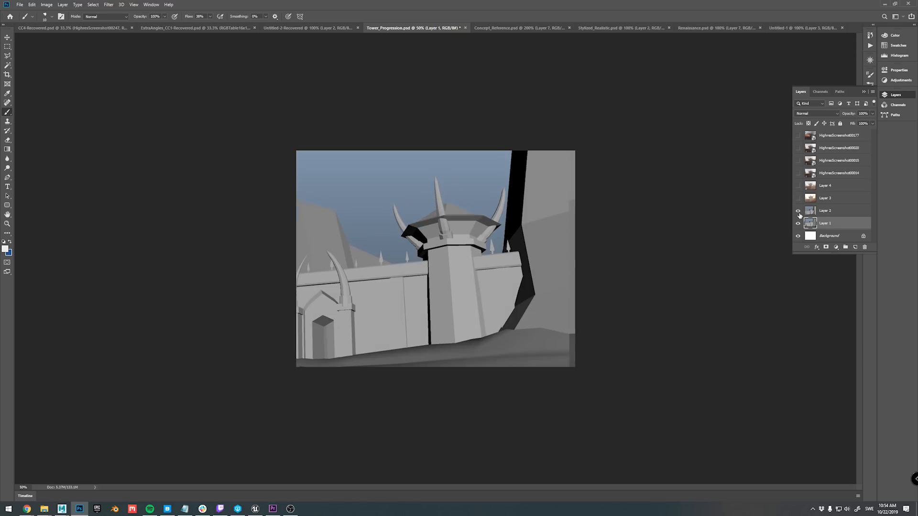
pyautogui.click(798, 210)
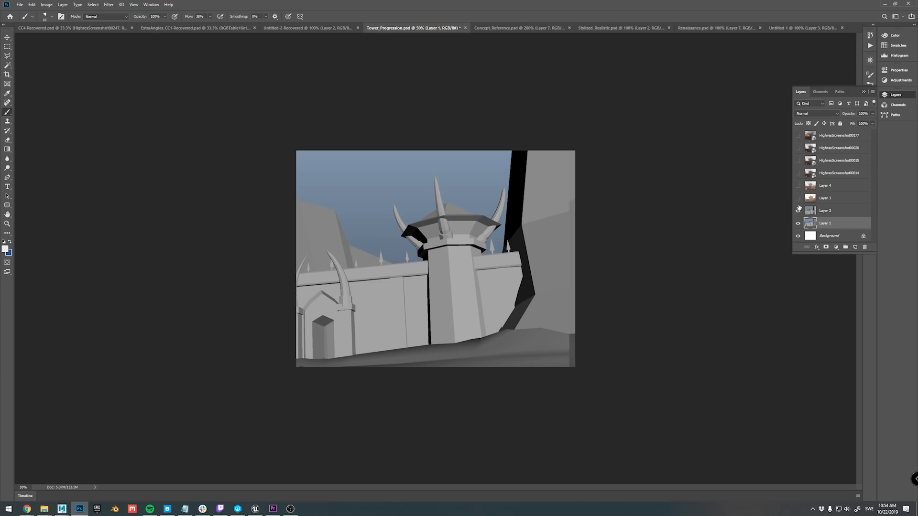
pyautogui.click(798, 198)
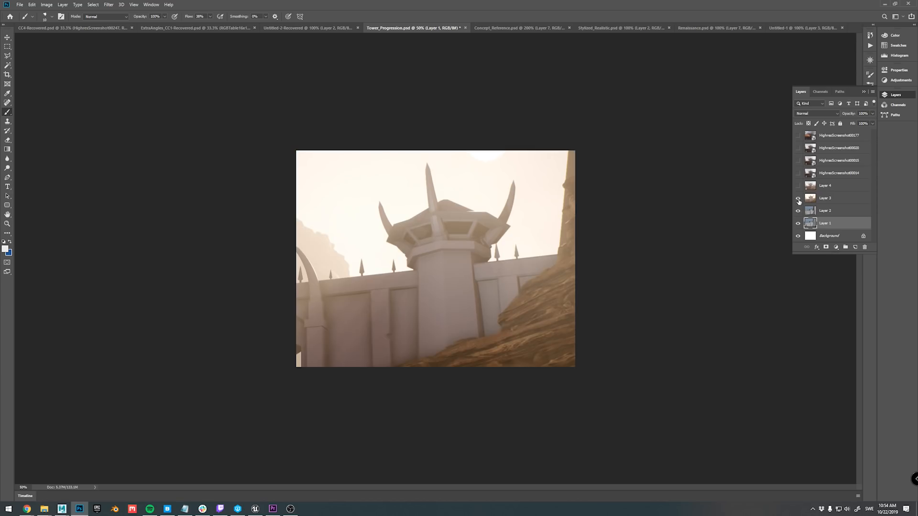
pyautogui.click(798, 198)
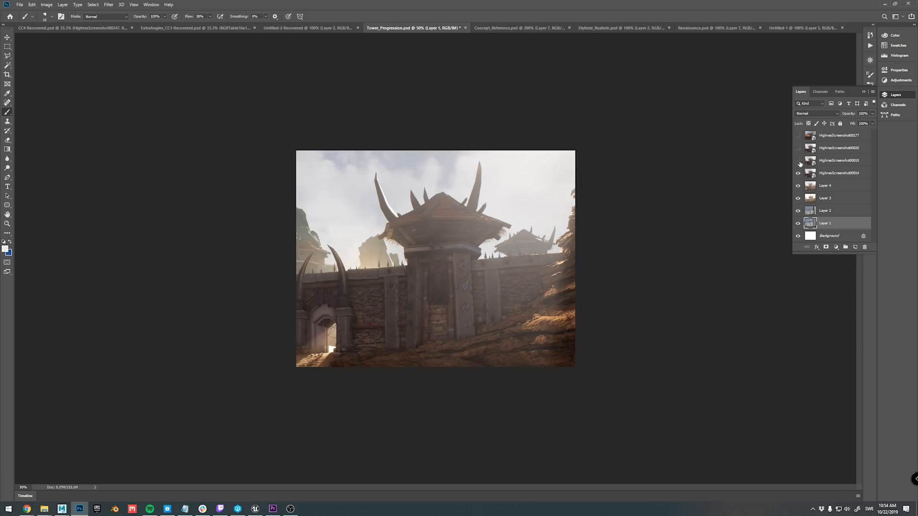
# Show the larger wooden roof stage, then the final smoky, detailed gate render.
pyautogui.click(798, 160)
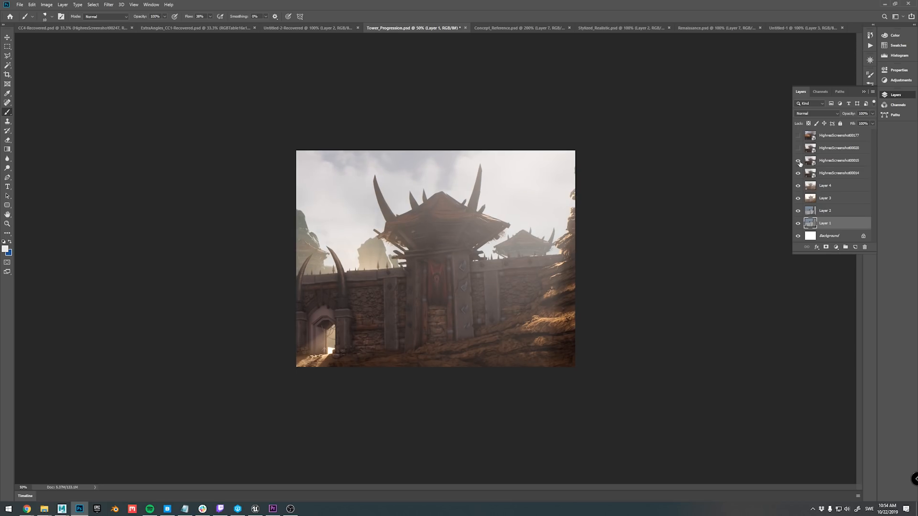
pyautogui.click(799, 161)
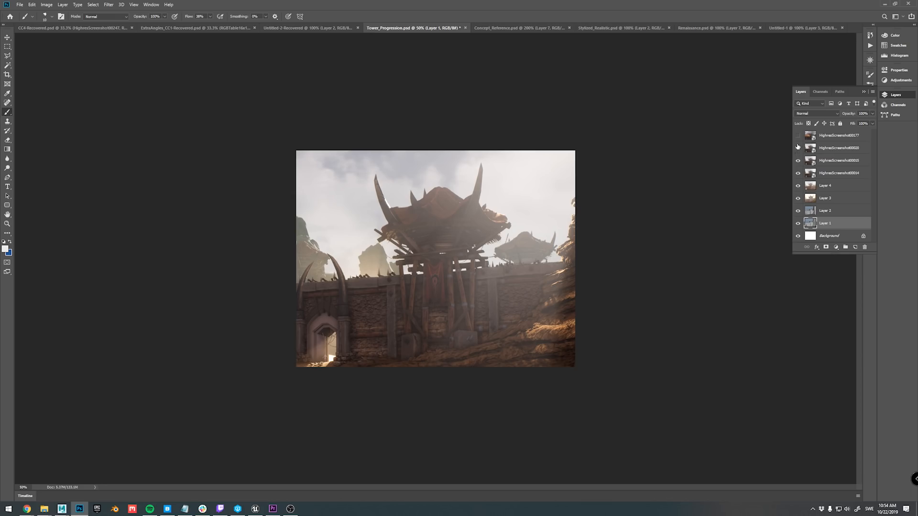
pyautogui.click(799, 135)
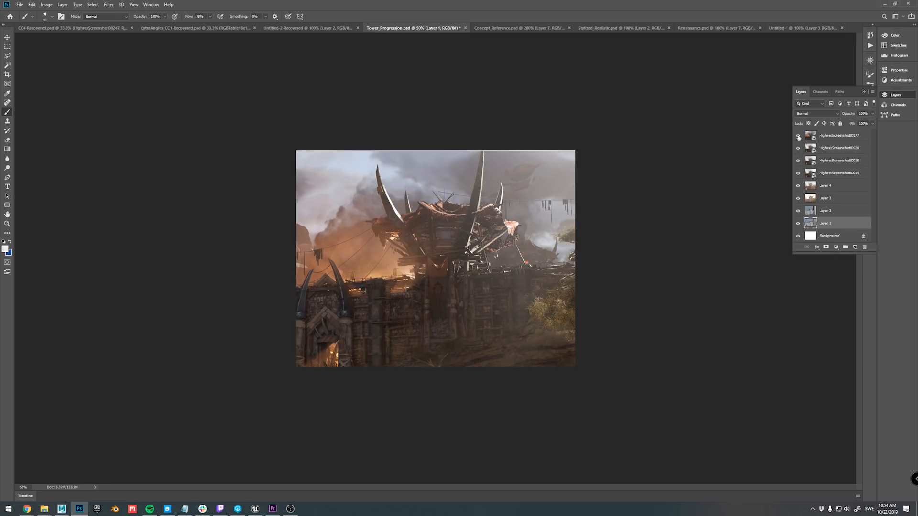
pyautogui.moveTo(798, 136)
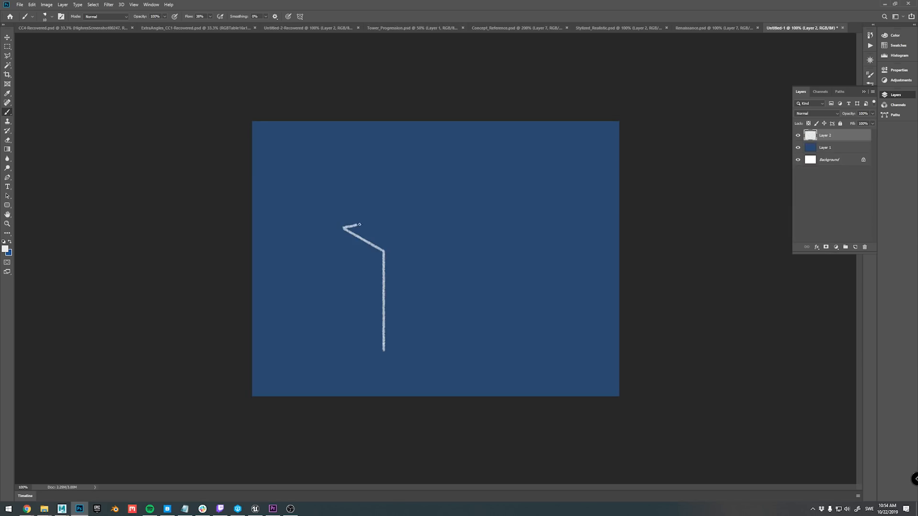
# Sketch the tower roof, pillars and both horns with spikes, discarding a trial note.
pyautogui.moveTo(357, 224); pyautogui.dragTo(509, 222)
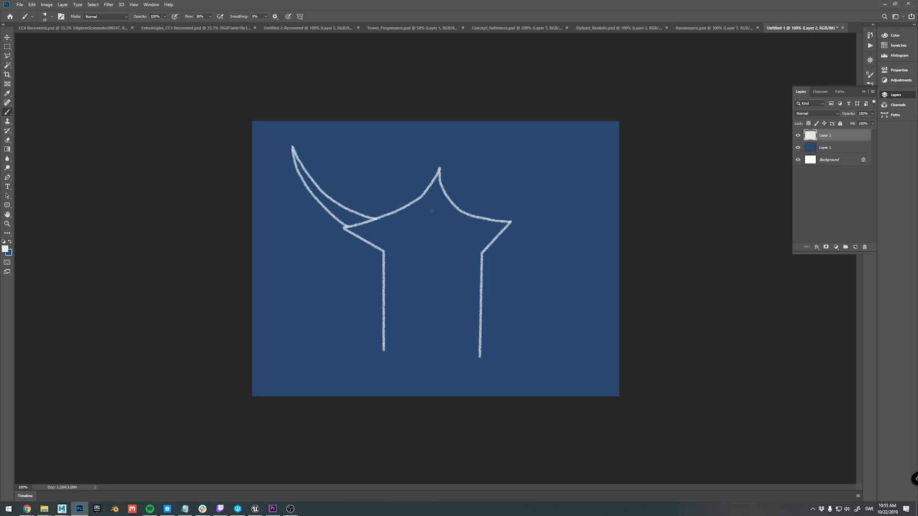
pyautogui.moveTo(488, 220); pyautogui.dragTo(561, 151)
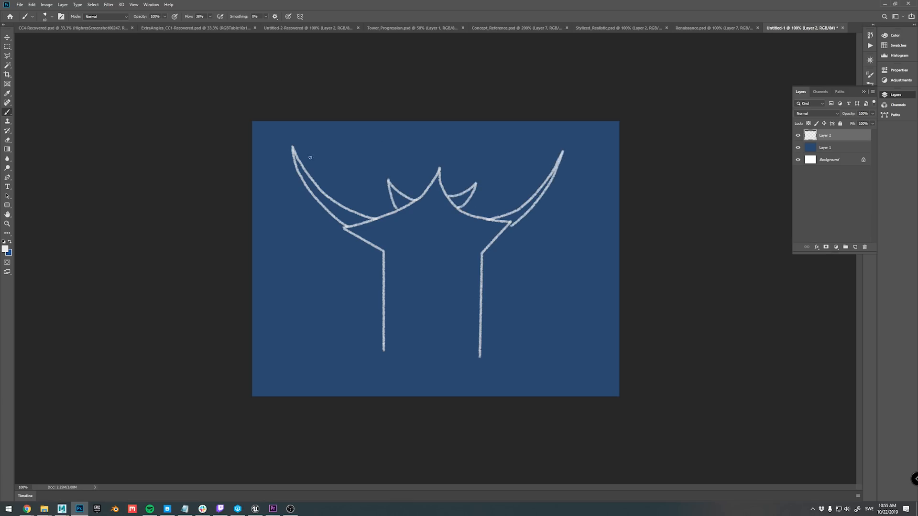
pyautogui.moveTo(404, 146); pyautogui.dragTo(436, 147)
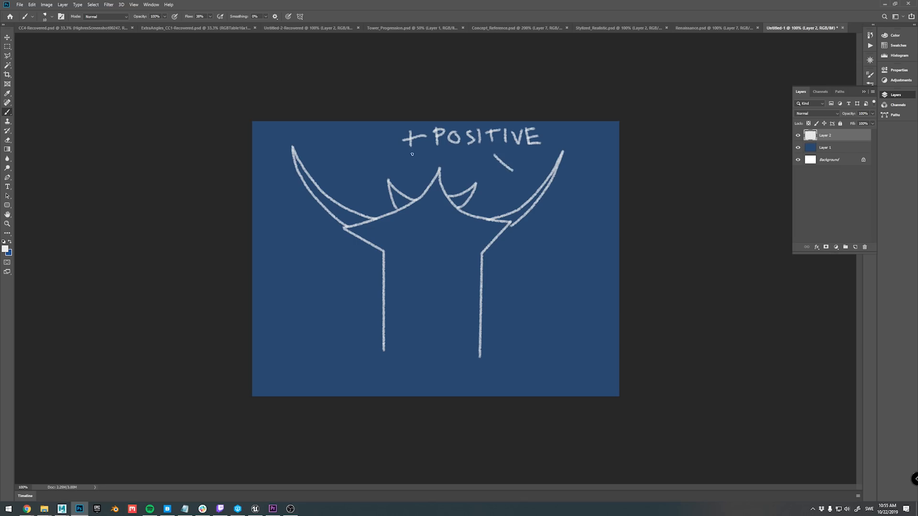
pyautogui.moveTo(350, 173); pyautogui.dragTo(413, 154)
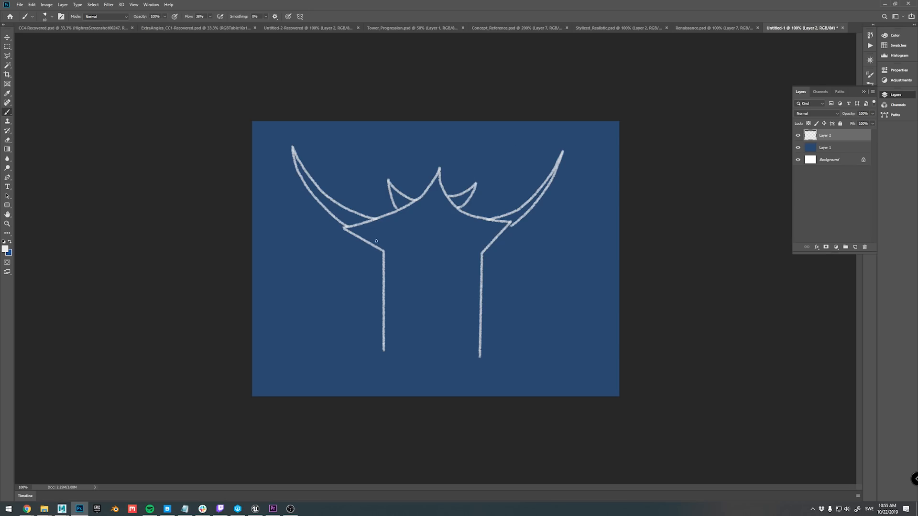
# Add roof slats, pillar studs and a short note beside the pillar.
pyautogui.moveTo(384, 249); pyautogui.dragTo(480, 250)
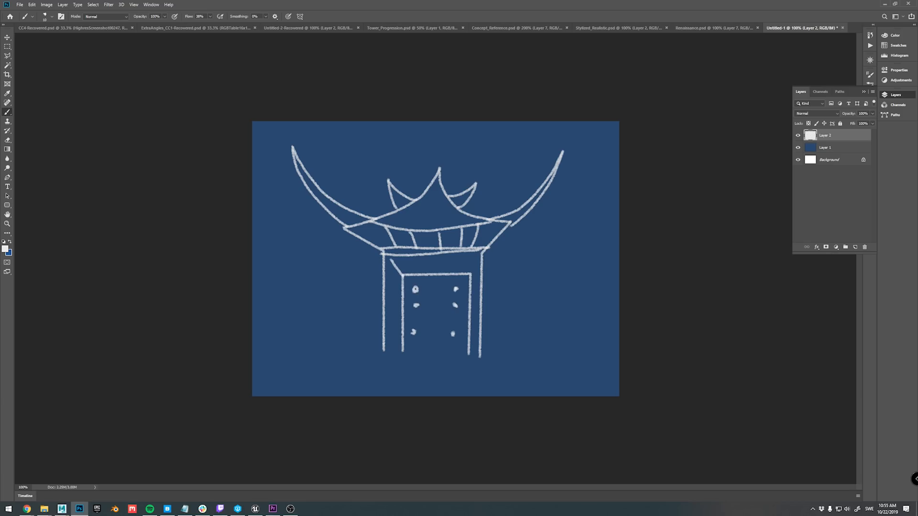
pyautogui.moveTo(492, 269); pyautogui.dragTo(527, 298)
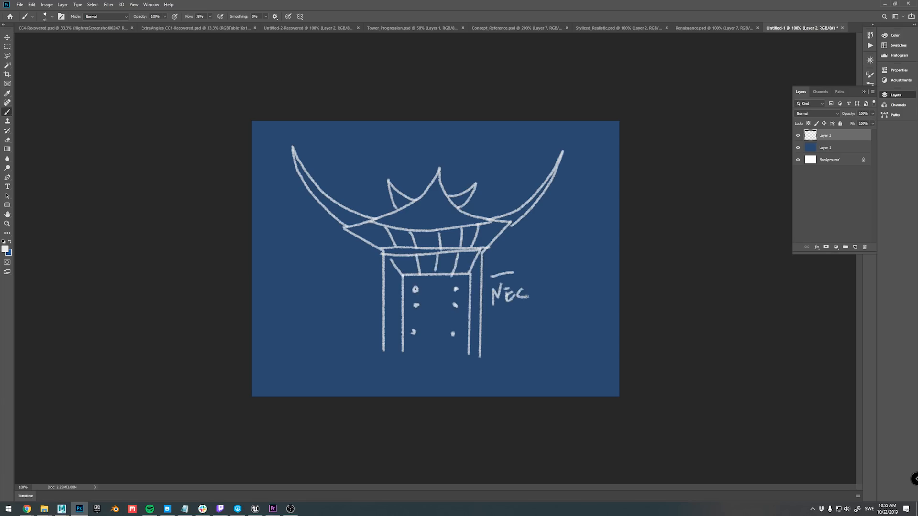
pyautogui.moveTo(521, 290); pyautogui.dragTo(585, 292)
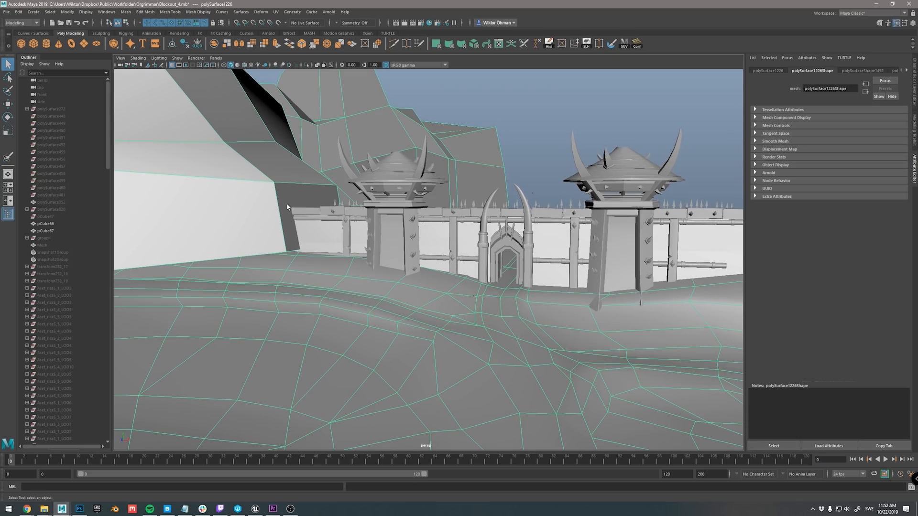
# Bring up the Maya Blockout scene of the twin horned gate towers.
pyautogui.press('F8')
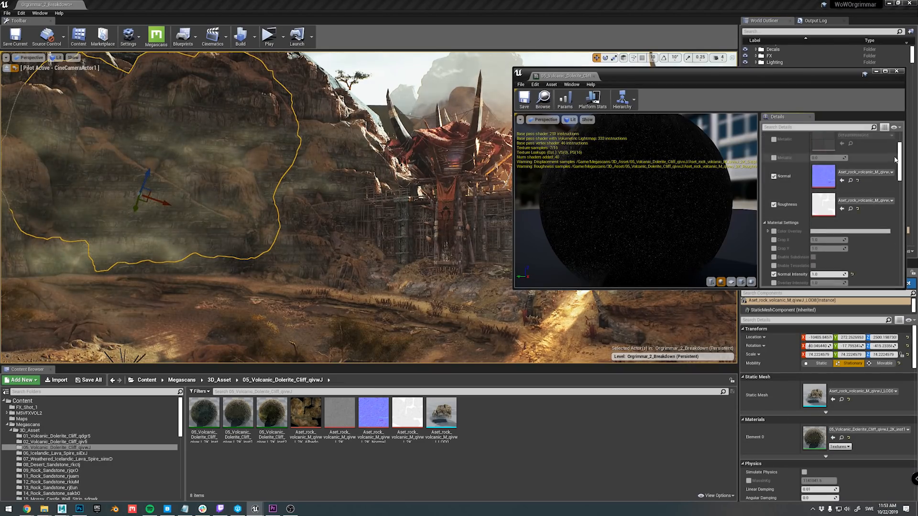
# Scroll the volcanic dolerite cliff material's Details to its normal and roughness maps.
pyautogui.scroll(-3)
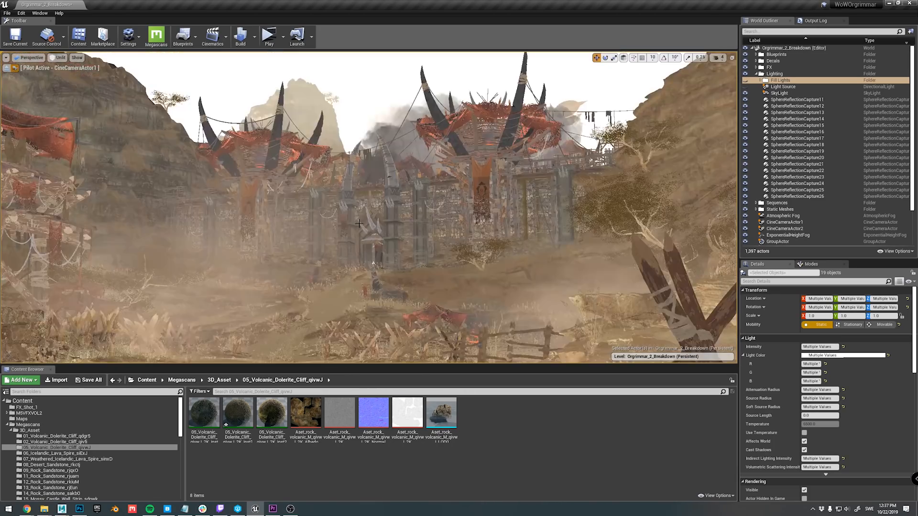
# Deselect the fill lights and adjust the lighting actors to backlight the gate.
pyautogui.click(59, 57)
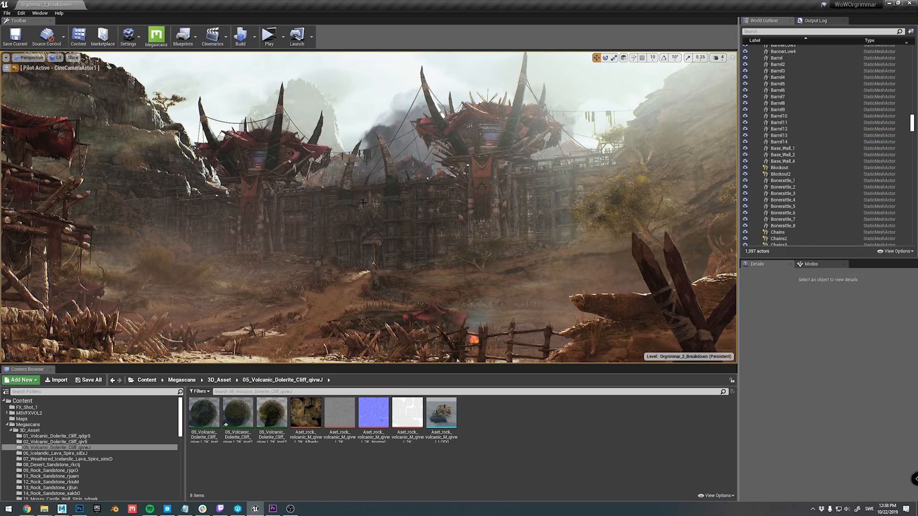
pyautogui.click(783, 148)
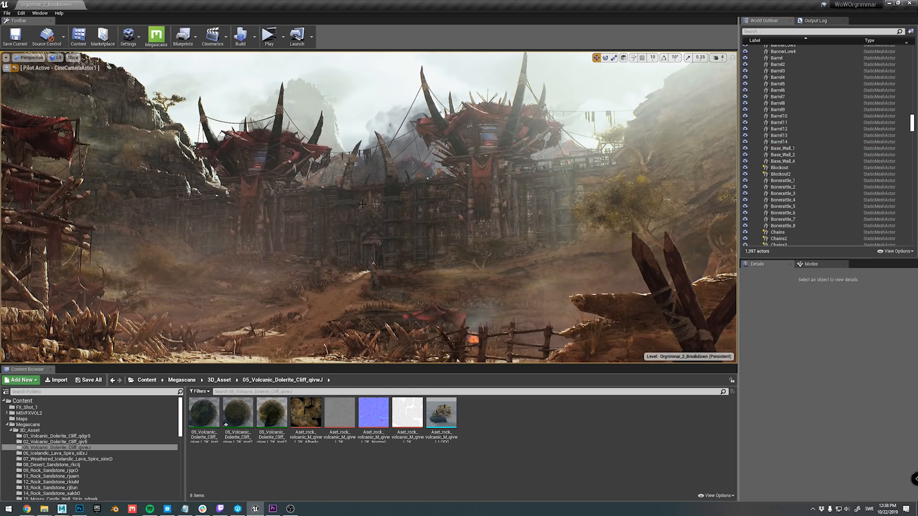
pyautogui.scroll(-3)
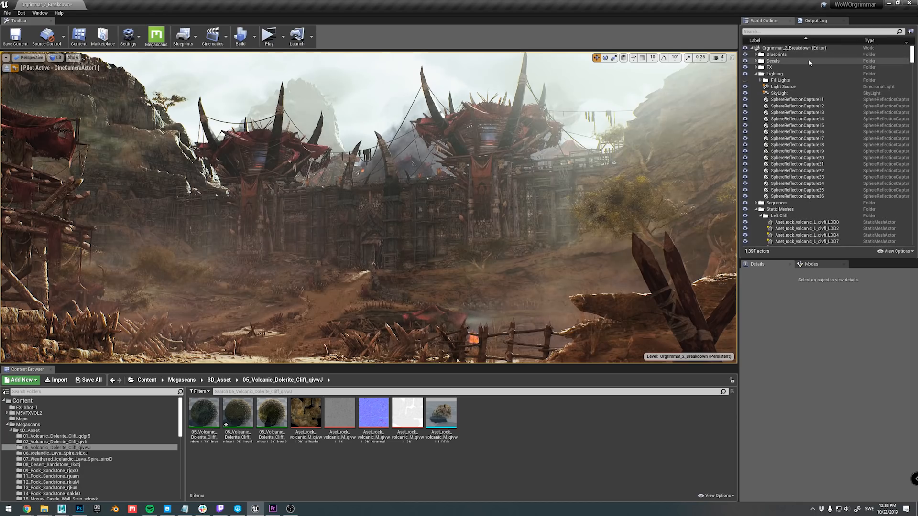
pyautogui.click(783, 87)
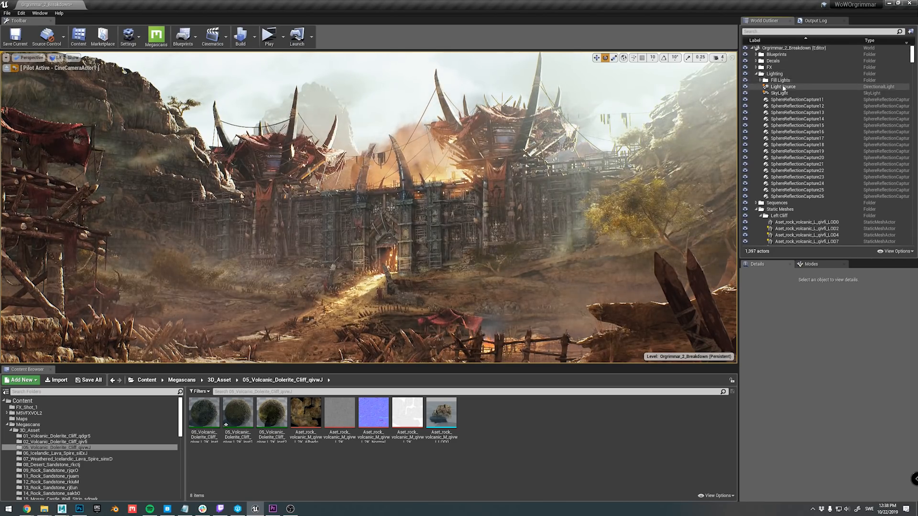
# Select the main sun directional light to finalize the backlit lighting.
pyautogui.click(781, 92)
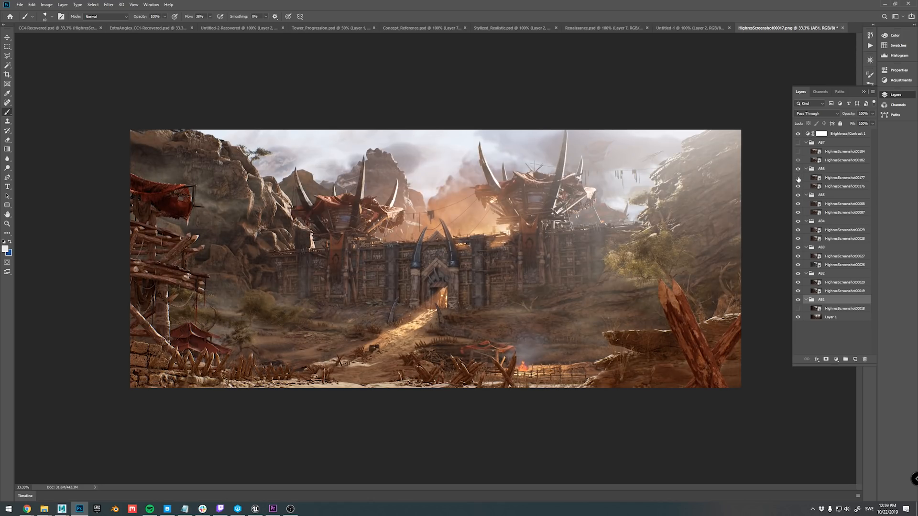
# Compare screenshot versions from AB1 to AB7, then switch to Untitled-2.
pyautogui.click(798, 144)
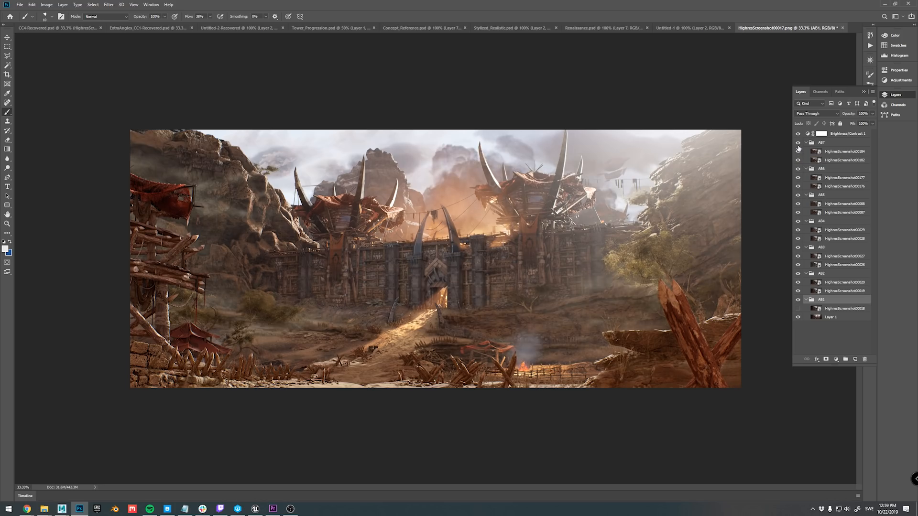
pyautogui.moveTo(795, 256)
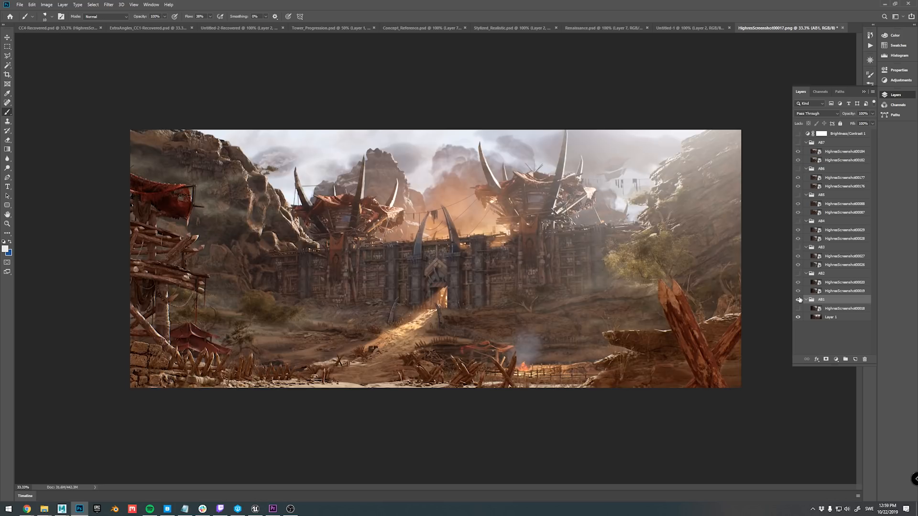
pyautogui.click(798, 300)
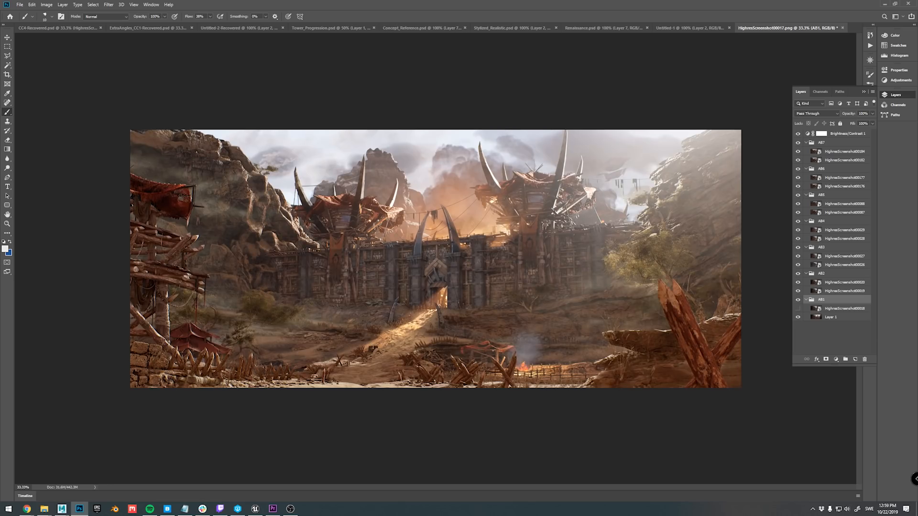
pyautogui.click(796, 28)
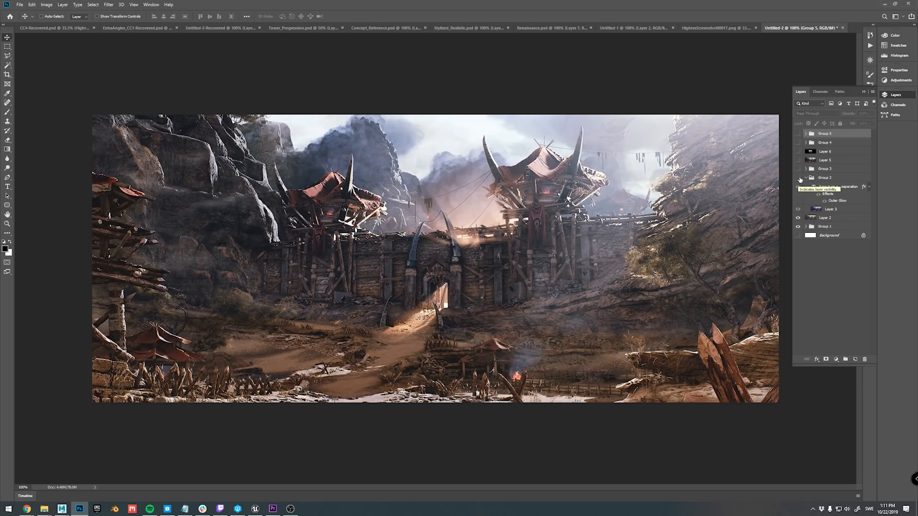
# Reveal the written critique and red-circled scale feedback layers on the earlier render.
pyautogui.click(798, 186)
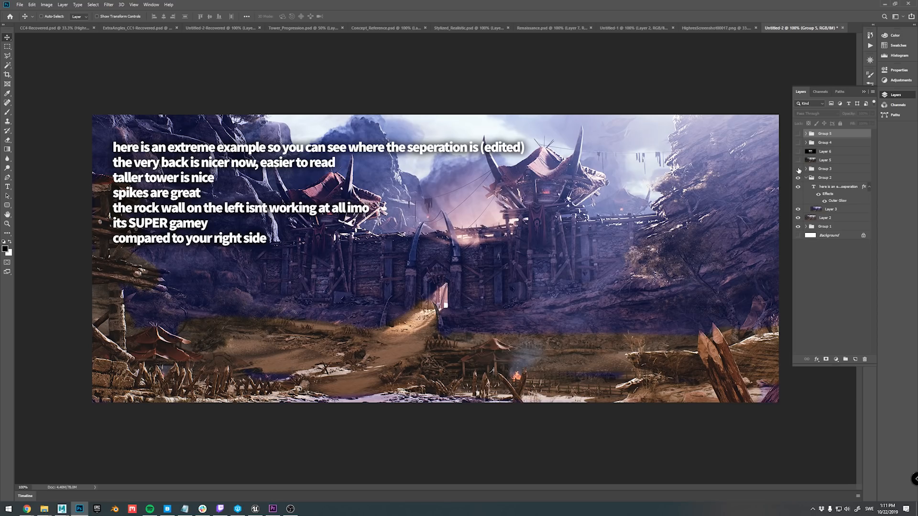
pyautogui.click(798, 168)
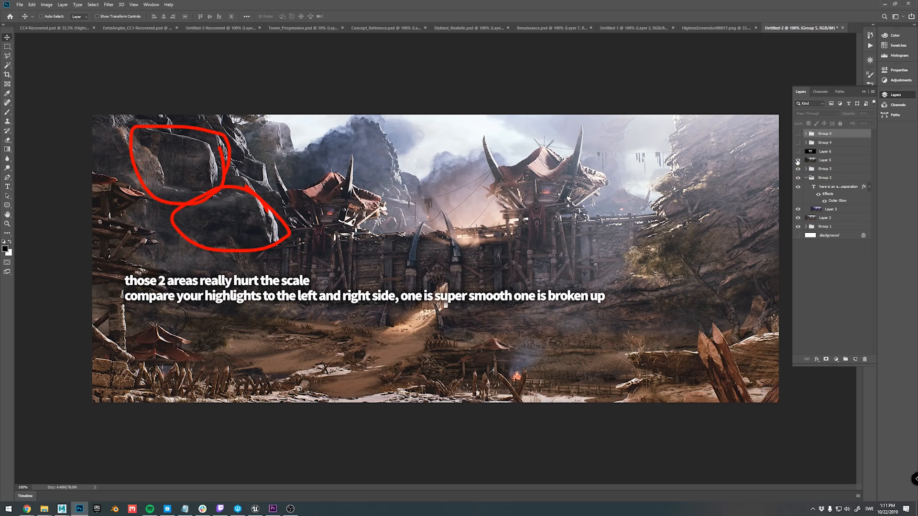
pyautogui.click(798, 159)
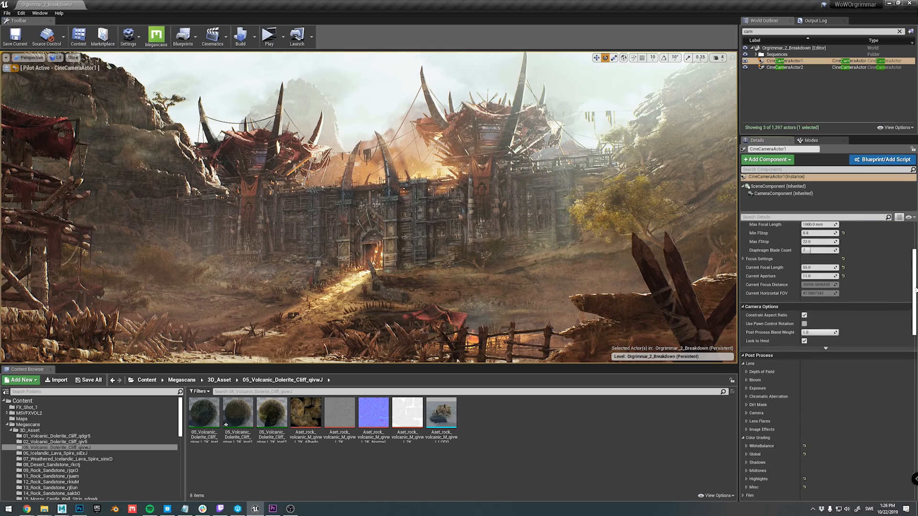
# Open the cine camera's Lens post-process settings for bloom 0.2, vignette and grain 0.25.
pyautogui.click(755, 379)
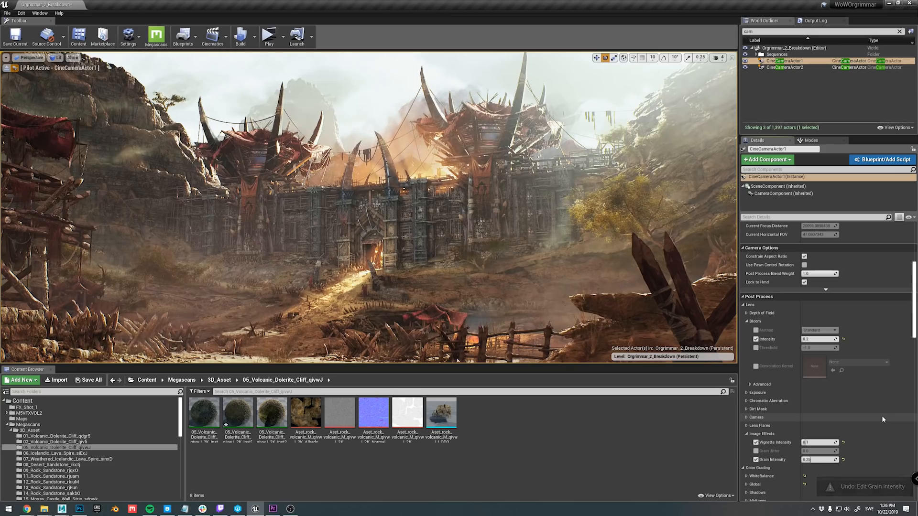
pyautogui.scroll(-3)
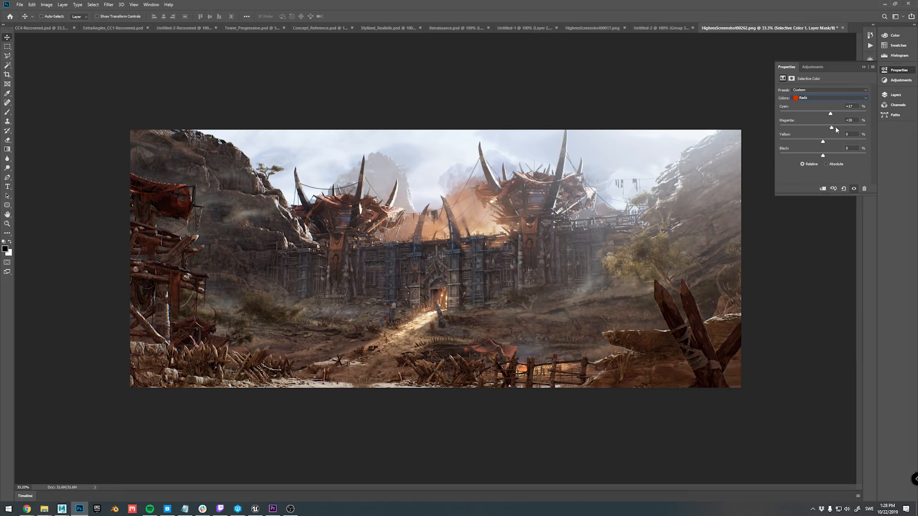
# Switch the Selective Color adjustment to Yellows and fine-tune their balance.
pyautogui.click(830, 98)
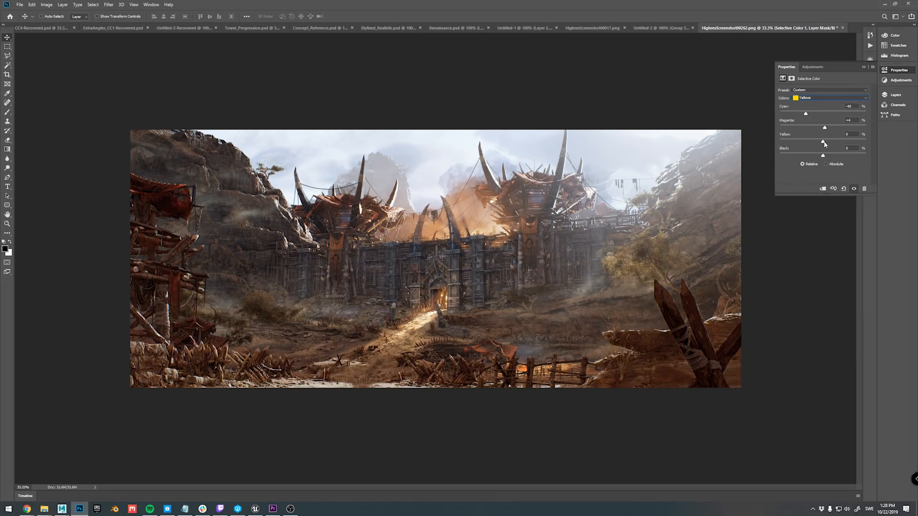
pyautogui.click(828, 97)
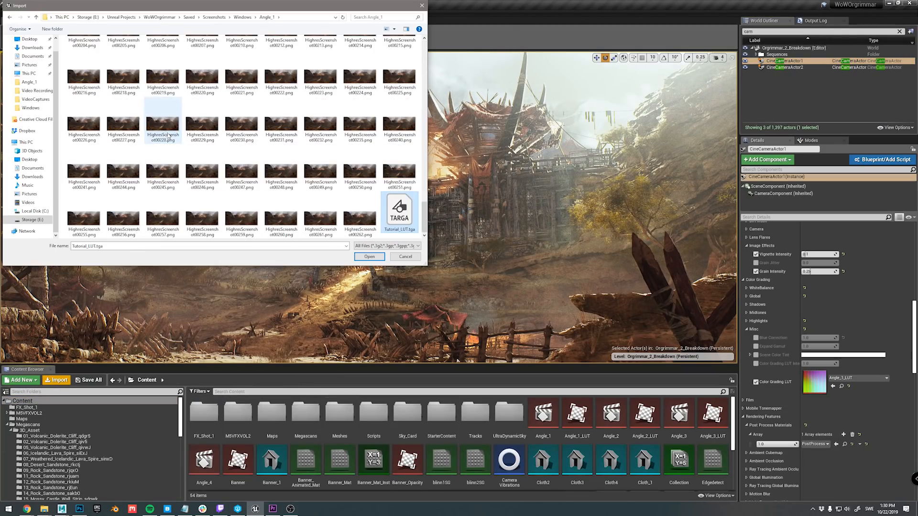
# Import Tutorial_LUT.tga into the Content Browser and close its texture preview.
pyautogui.click(370, 256)
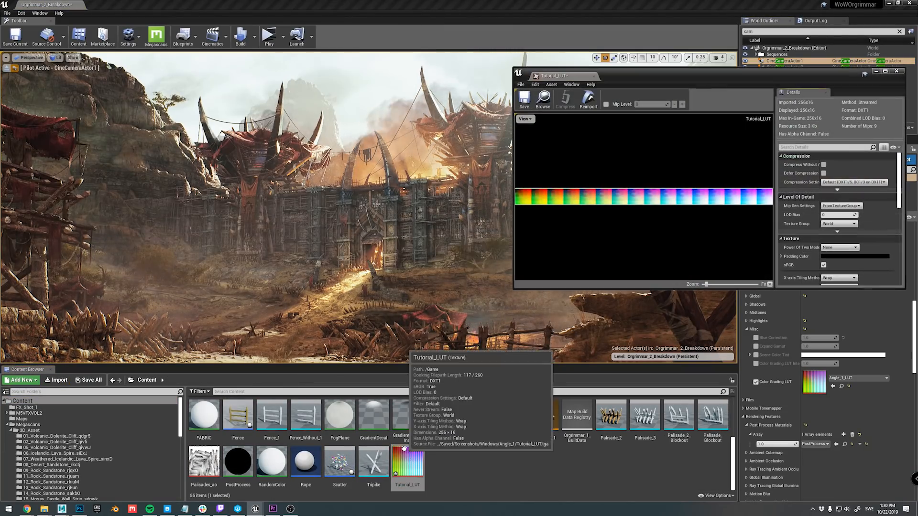
pyautogui.click(838, 223)
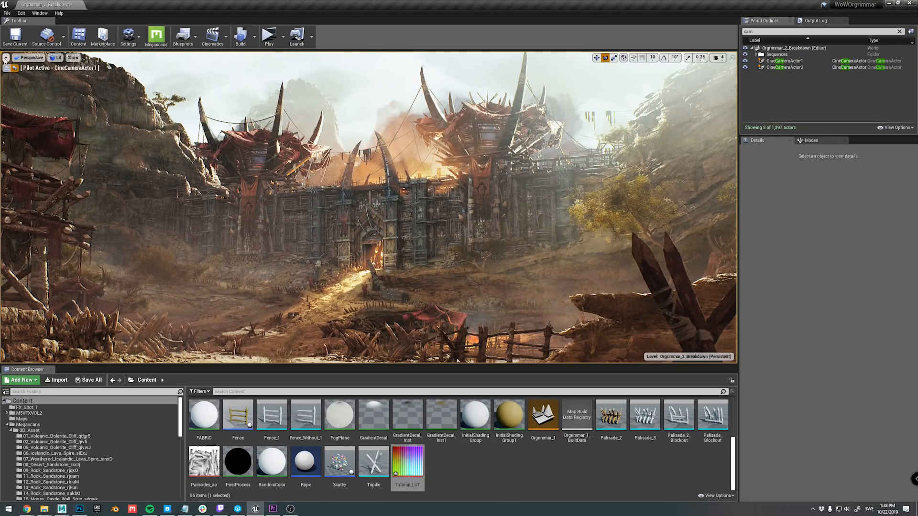
# Take a High Resolution Screenshot of the camera view with a 2.0 size multiplier.
pyautogui.click(29, 58)
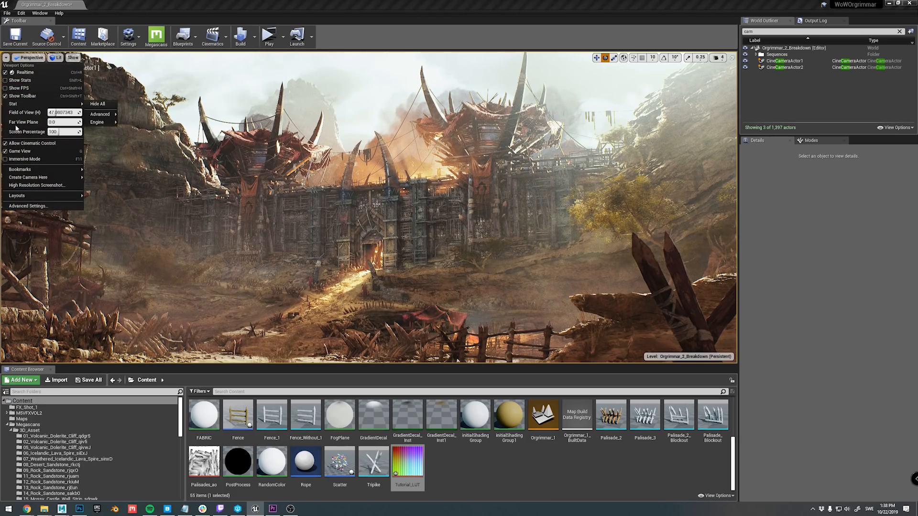
pyautogui.moveTo(37, 185)
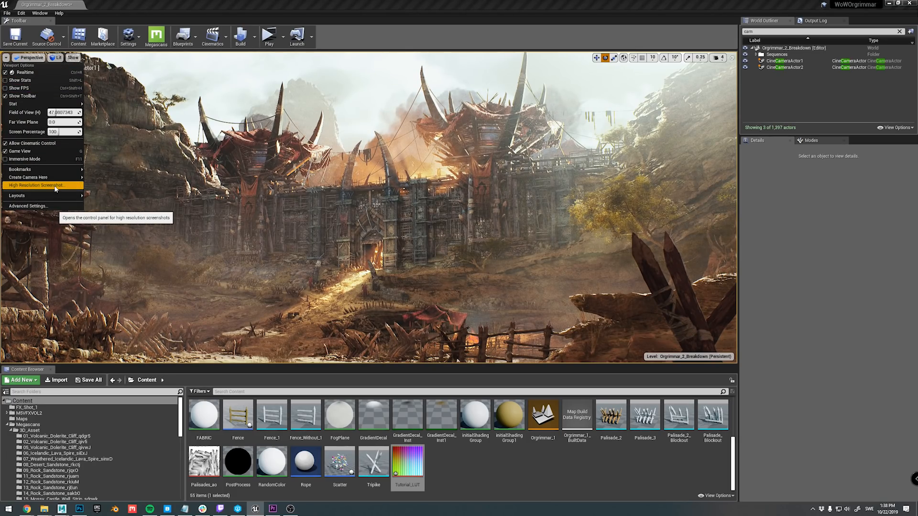
pyautogui.click(38, 185)
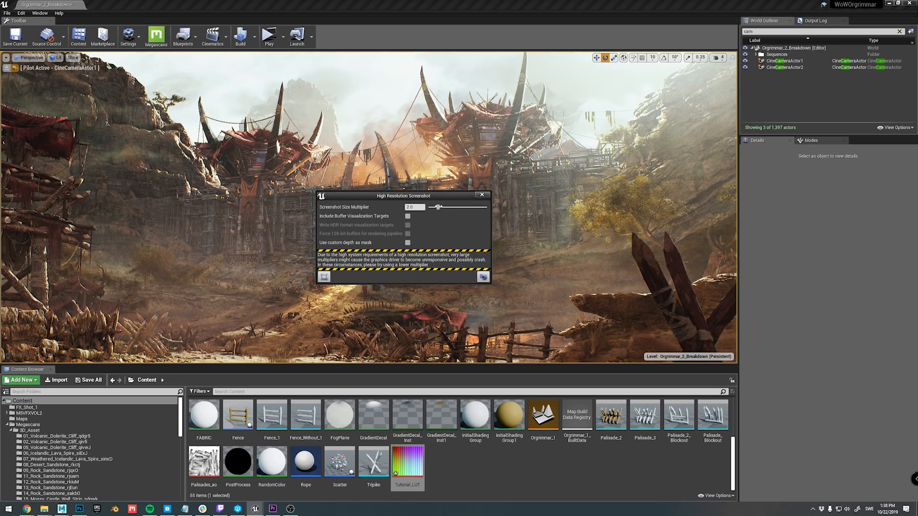
pyautogui.moveTo(483, 277)
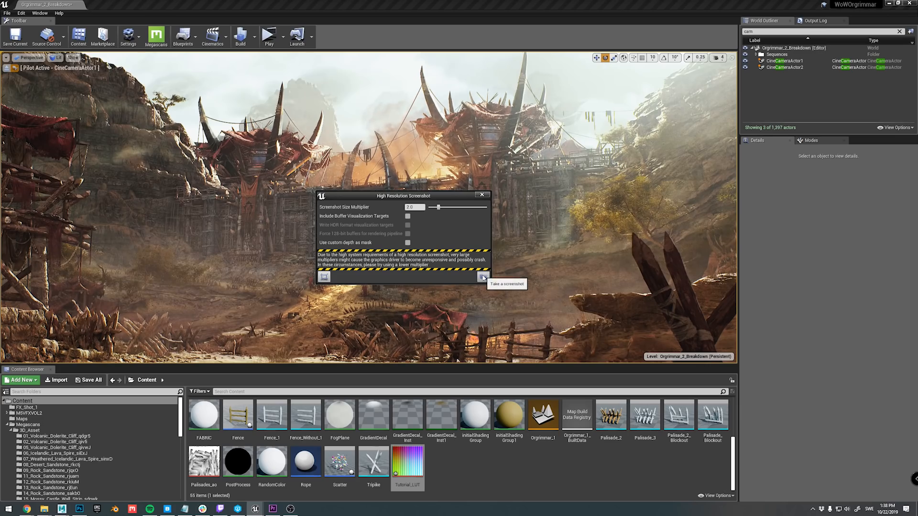
pyautogui.click(482, 276)
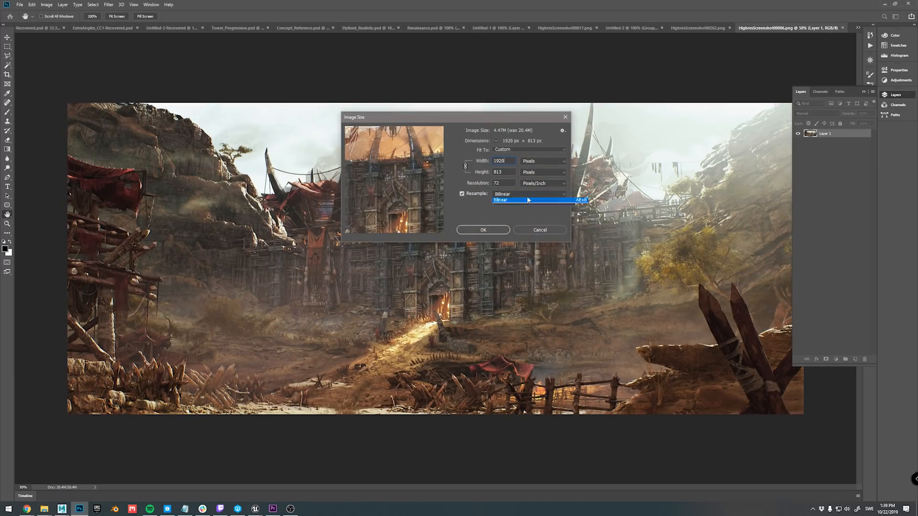
# Resize the screenshot to 1920 px wide using Bilinear resampling.
pyautogui.click(483, 230)
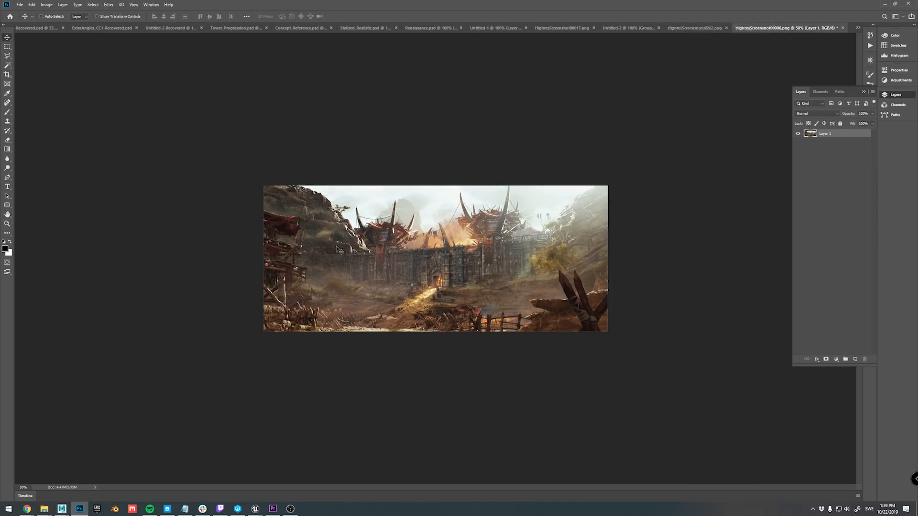